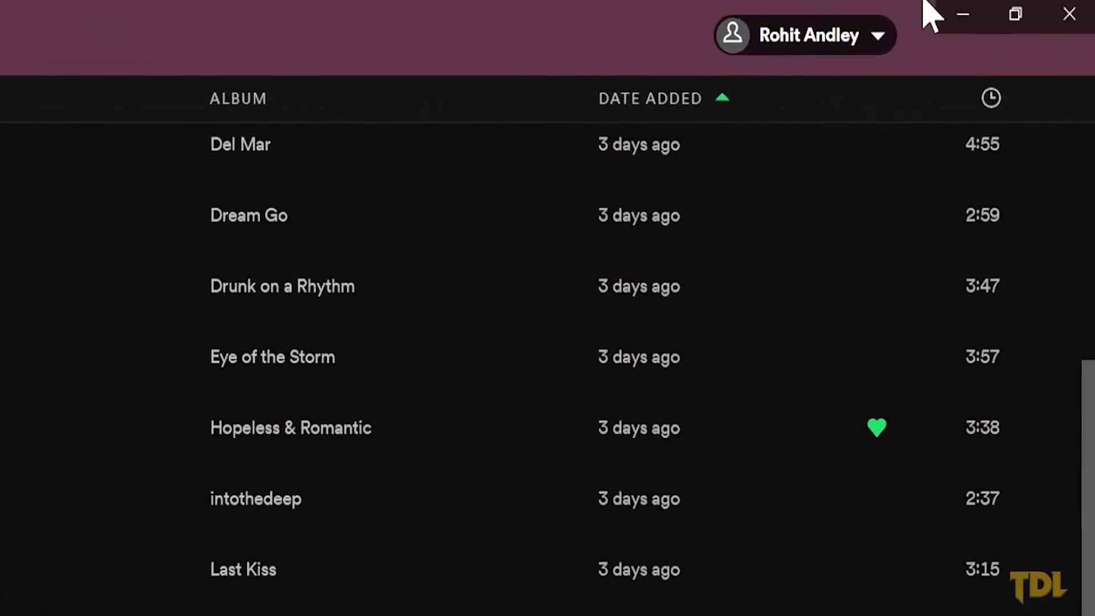
Step: Open Settings from the profile menu and raise the streaming quality to Very high
click(807, 34)
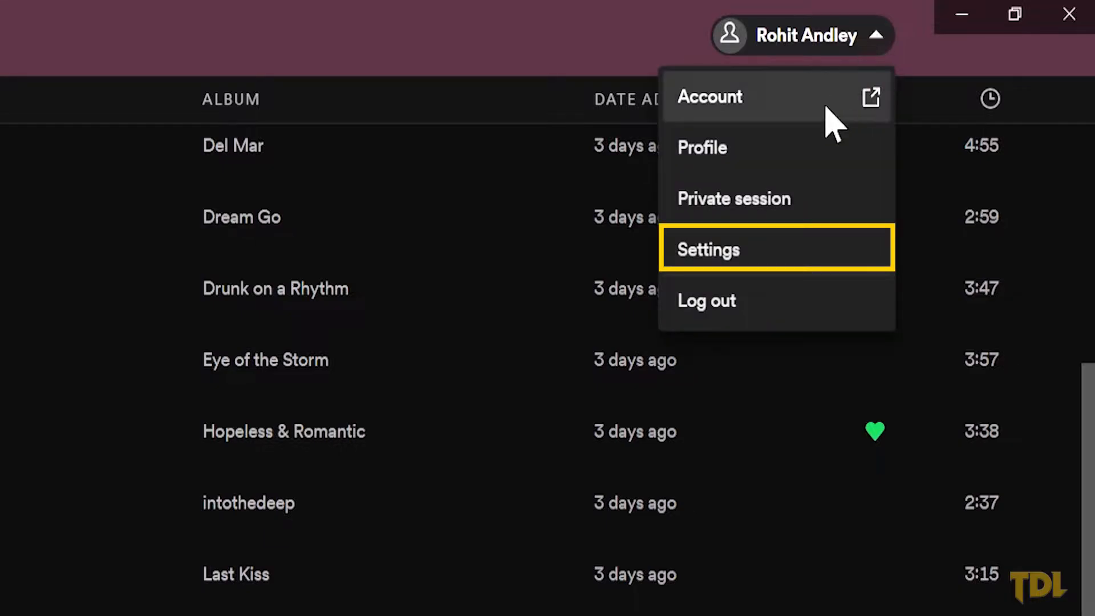
click(709, 249)
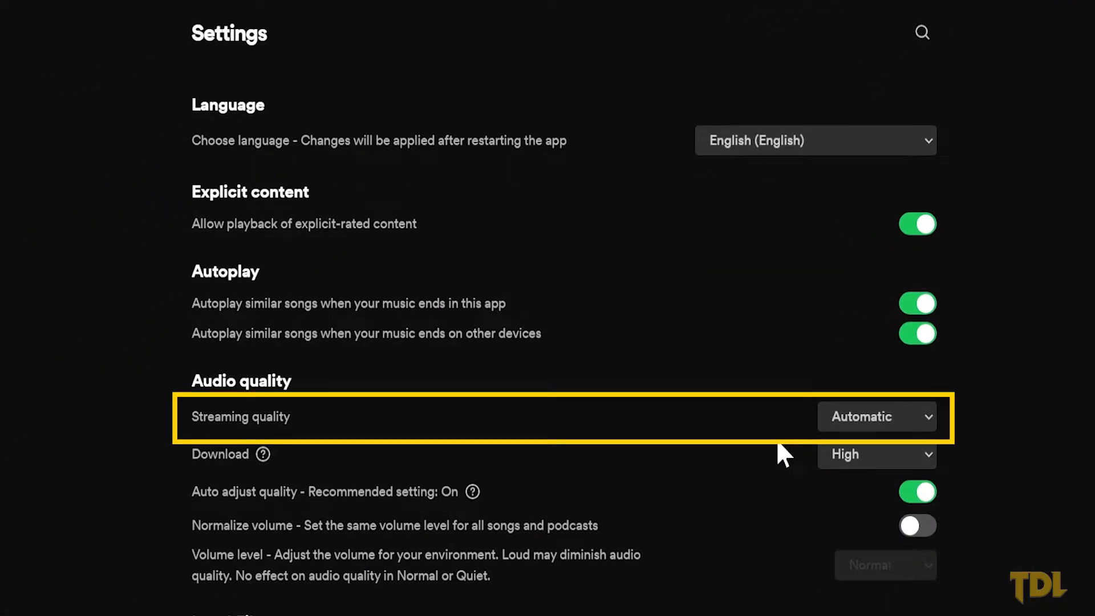
click(877, 416)
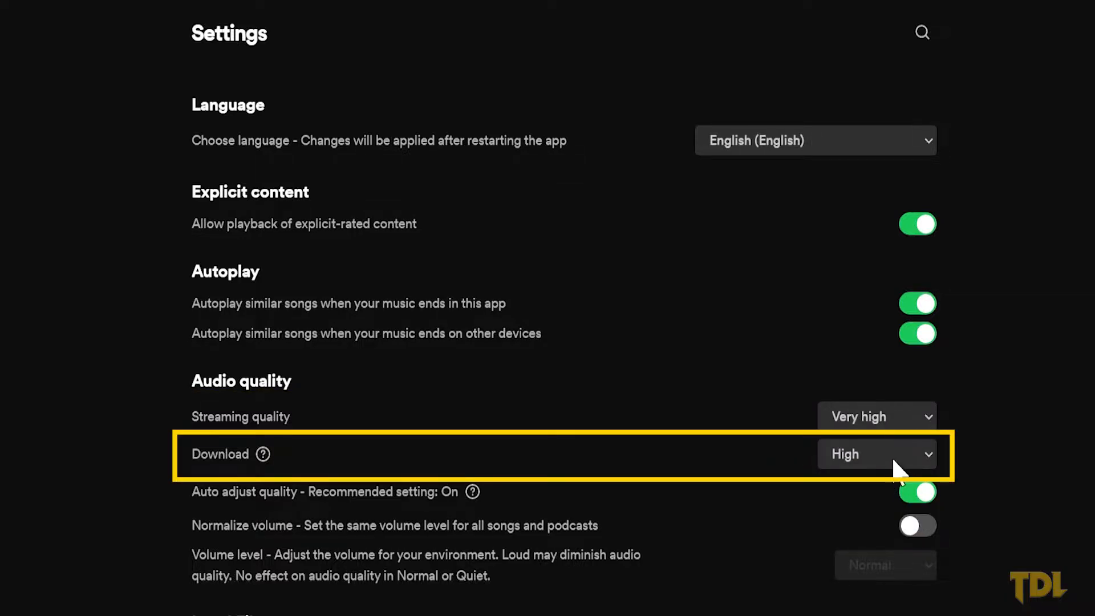
click(876, 454)
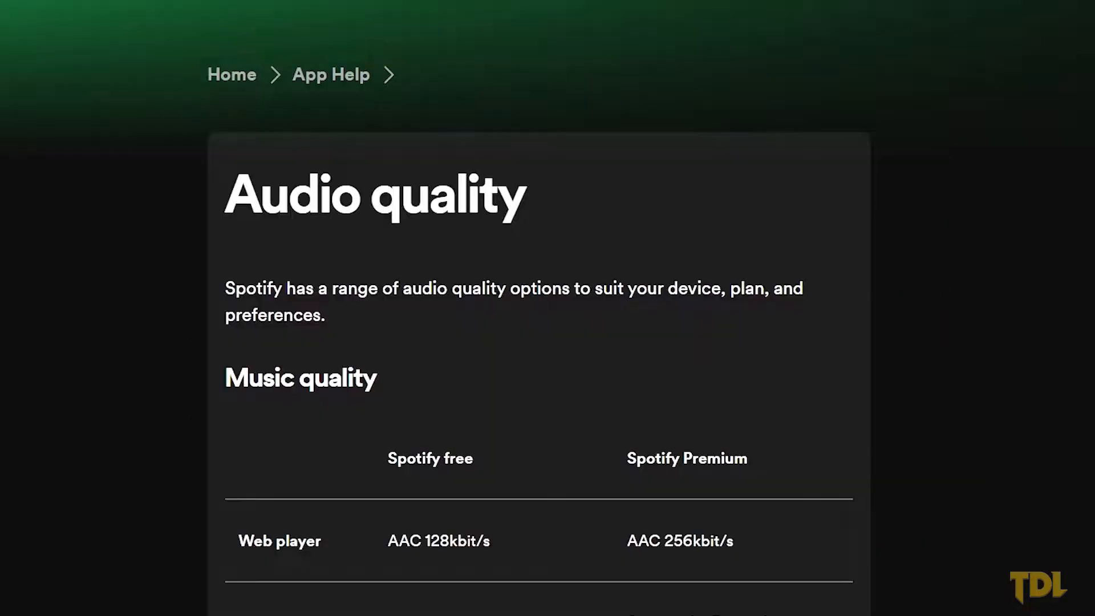
scroll(down, 3)
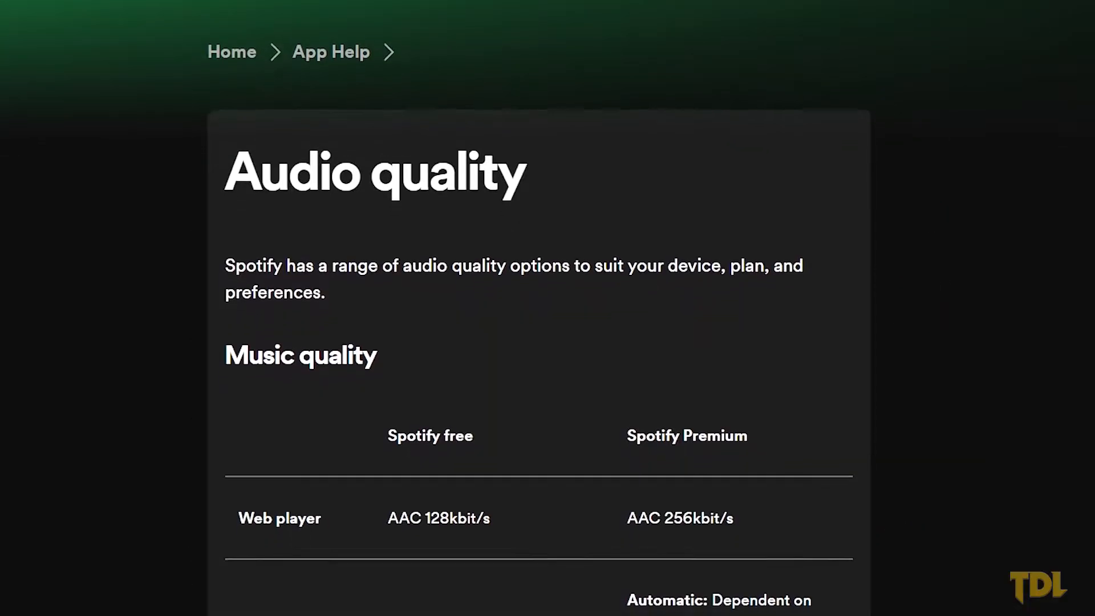
scroll(down, 3)
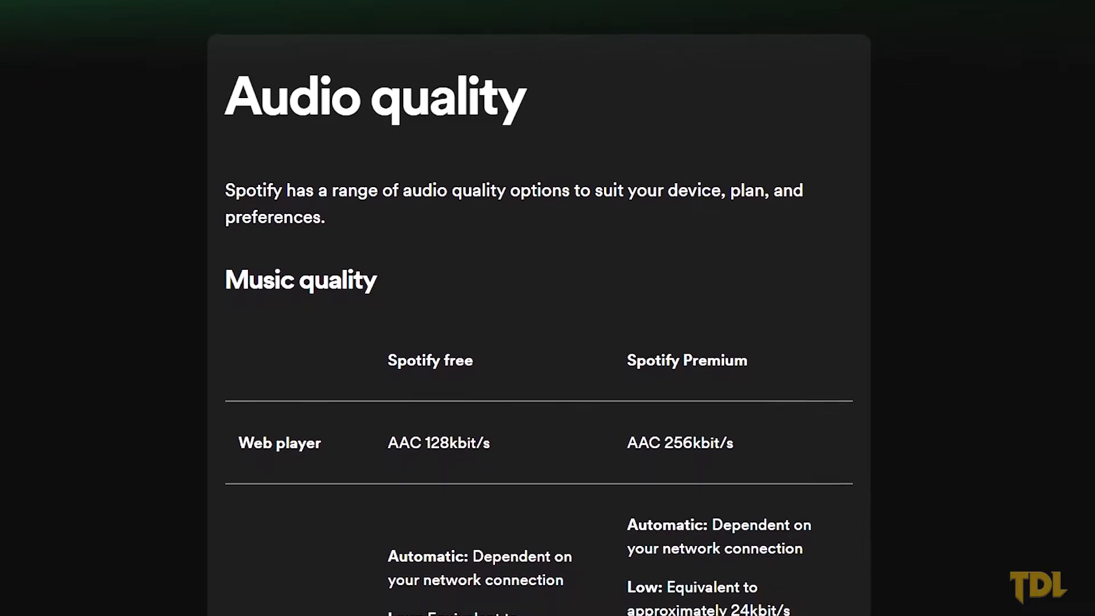
scroll(down, 3)
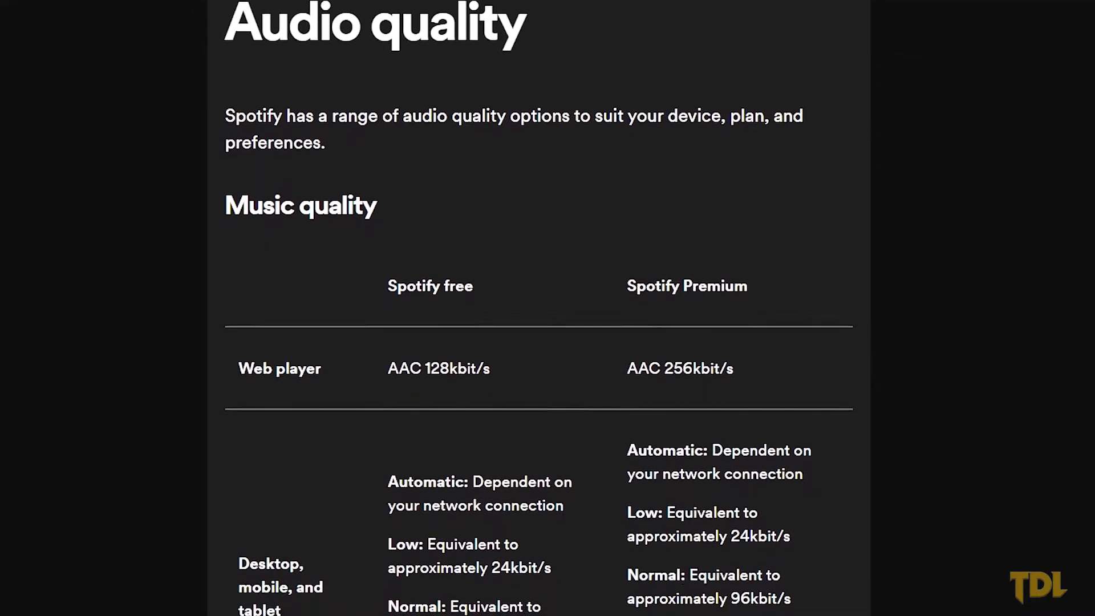
scroll(down, 3)
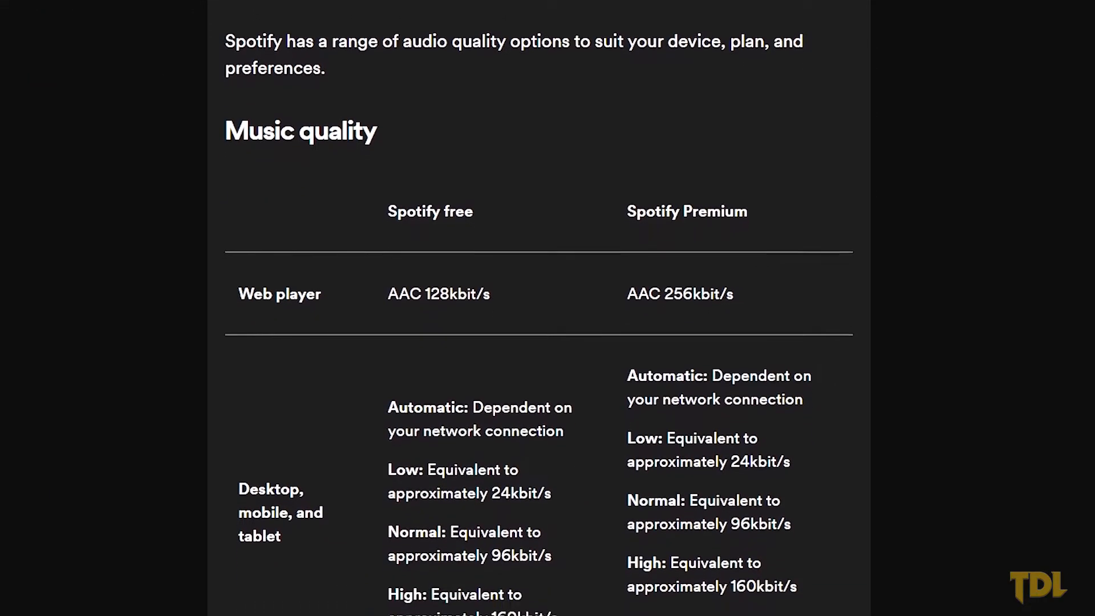
scroll(down, 3)
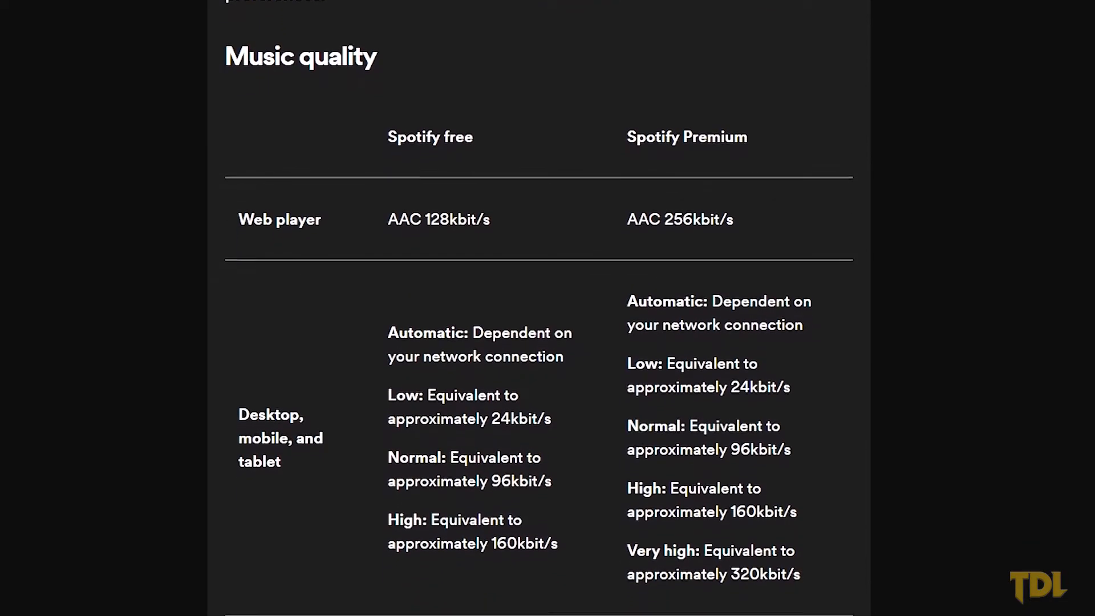
scroll(down, 3)
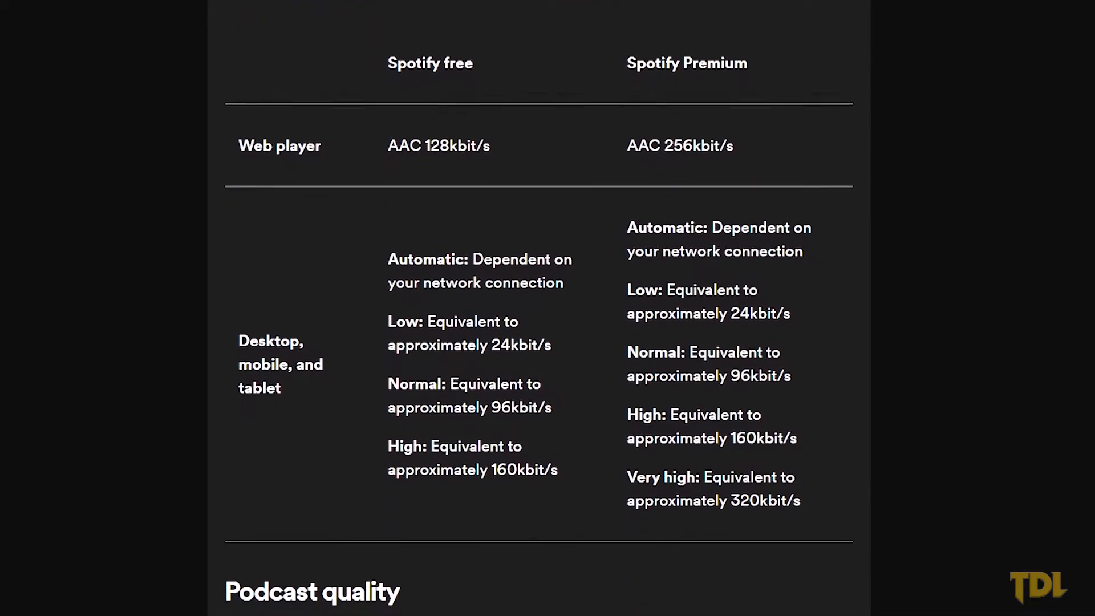
scroll(down, 3)
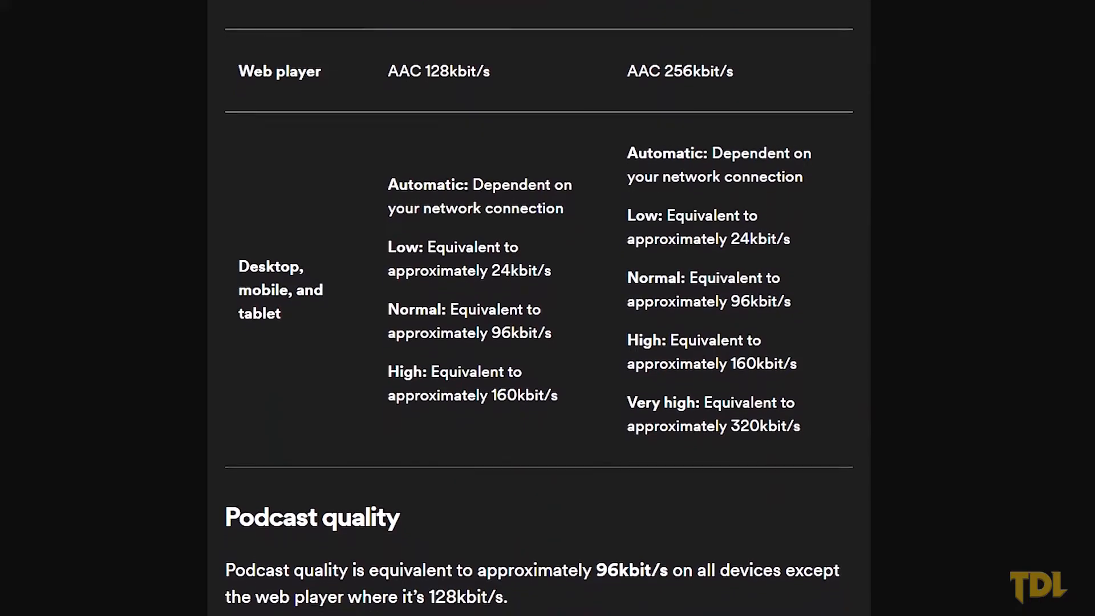
scroll(down, 3)
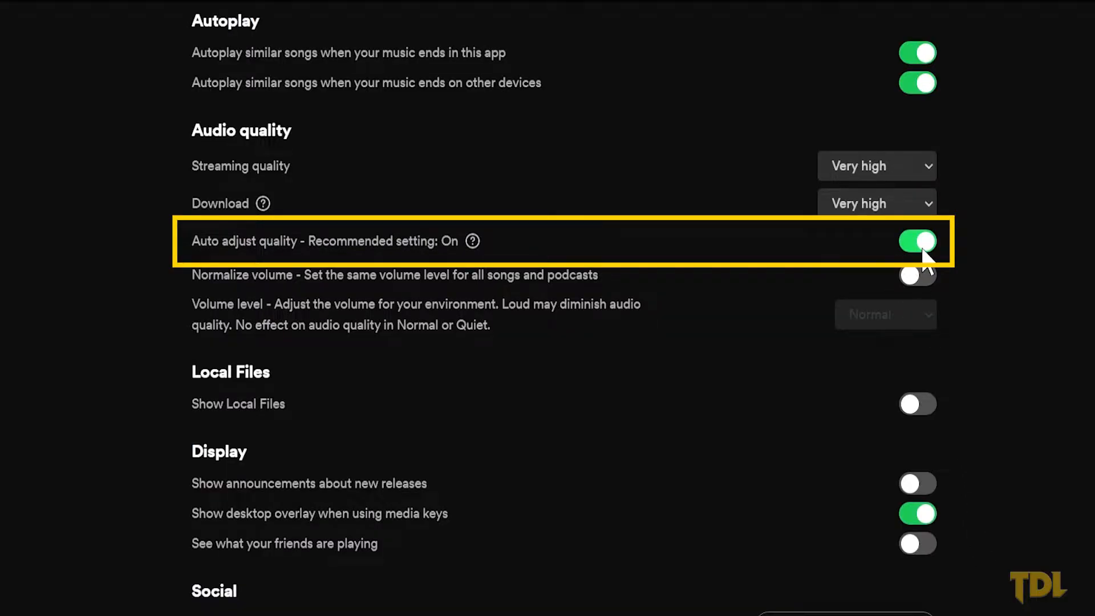
Step: Switch off the Auto adjust quality toggle under Audio quality
click(917, 241)
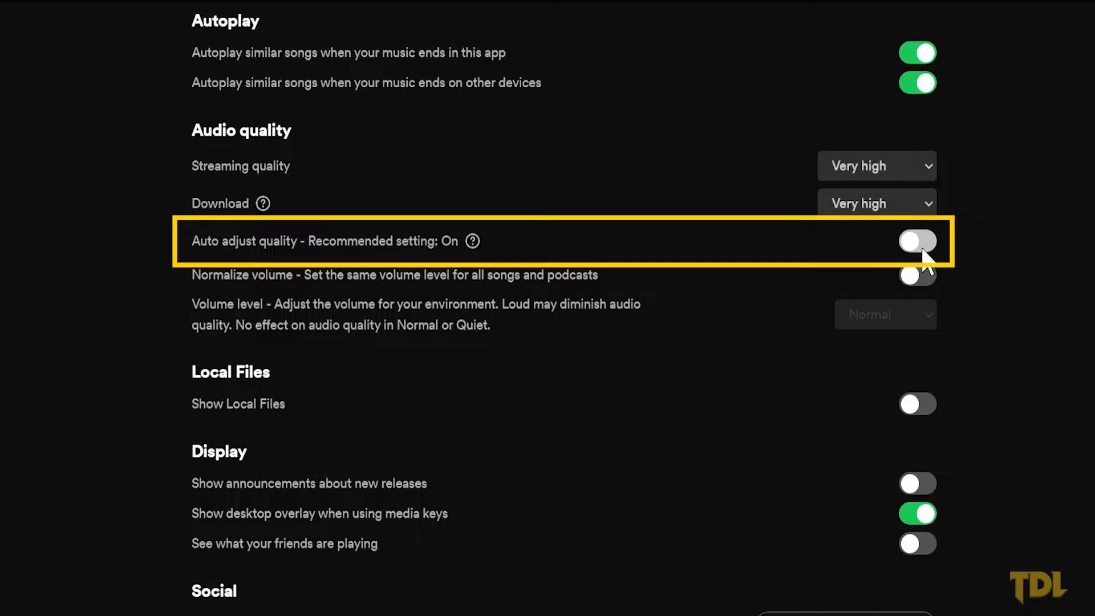
mouse_move(925, 258)
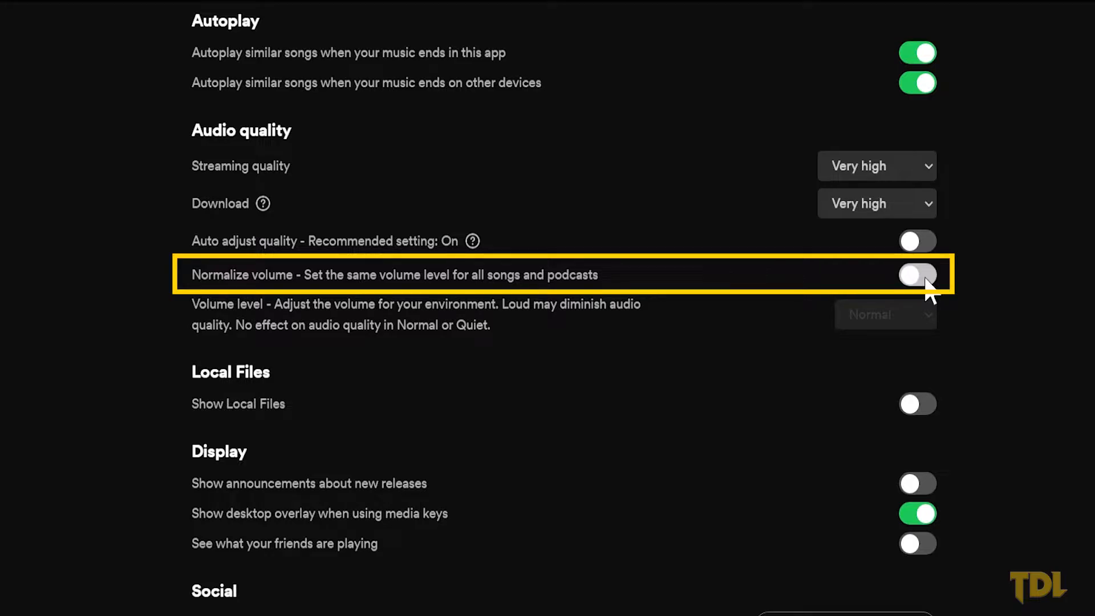
Step: Enable Normalize volume and keep the Volume level at Normal
click(917, 274)
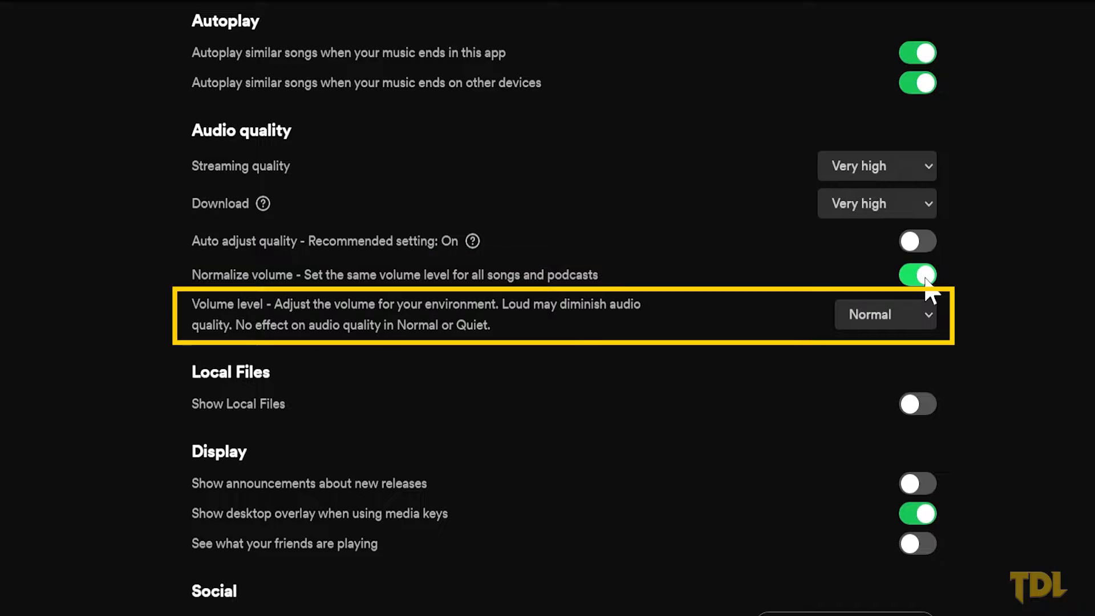
click(884, 315)
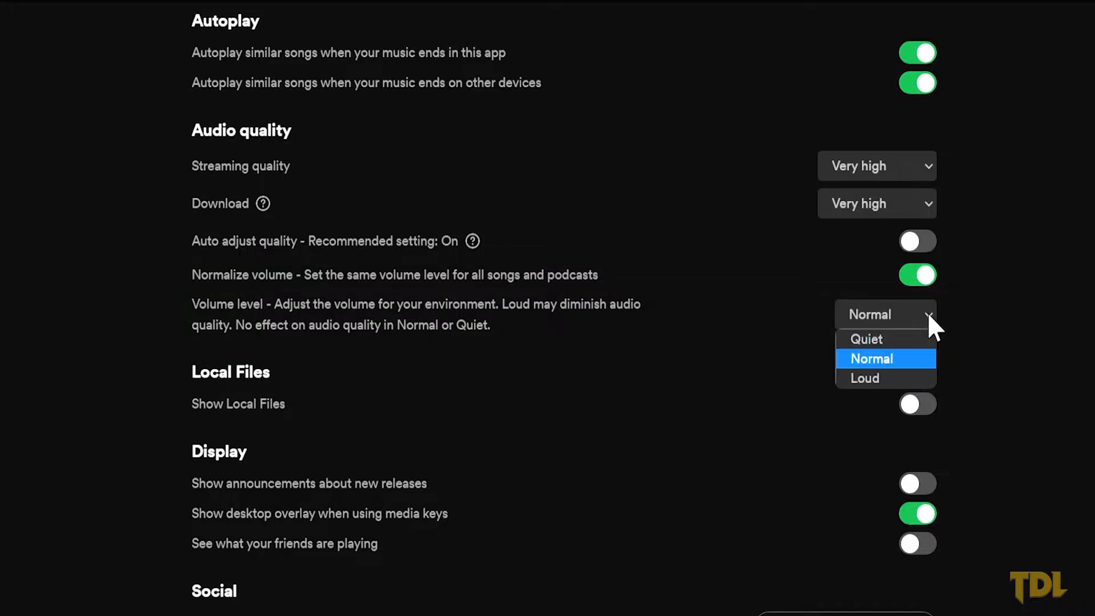
mouse_move(921, 372)
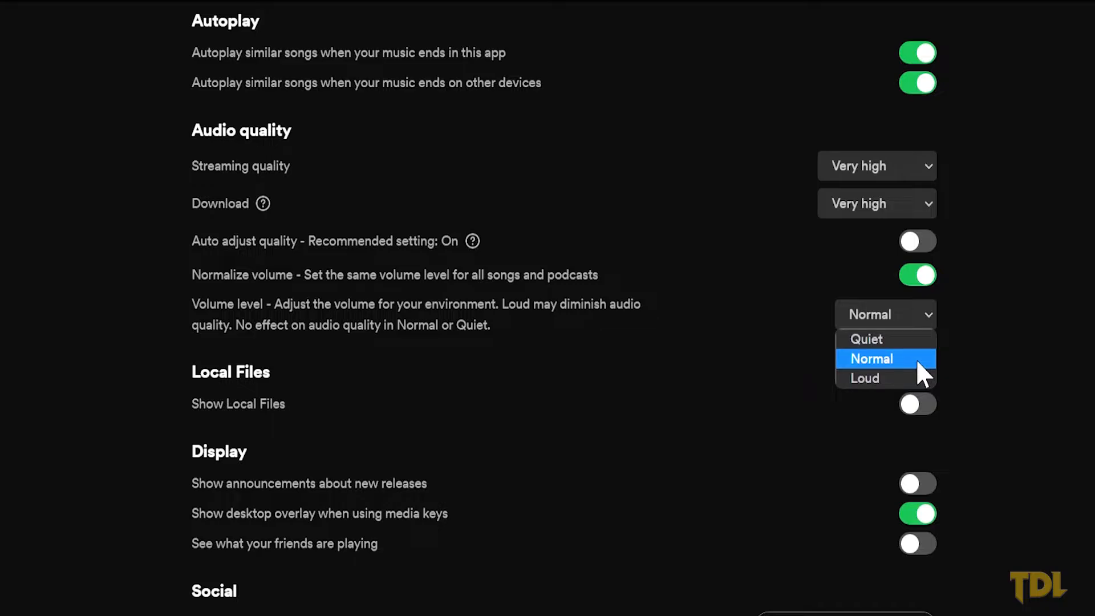
mouse_move(910, 346)
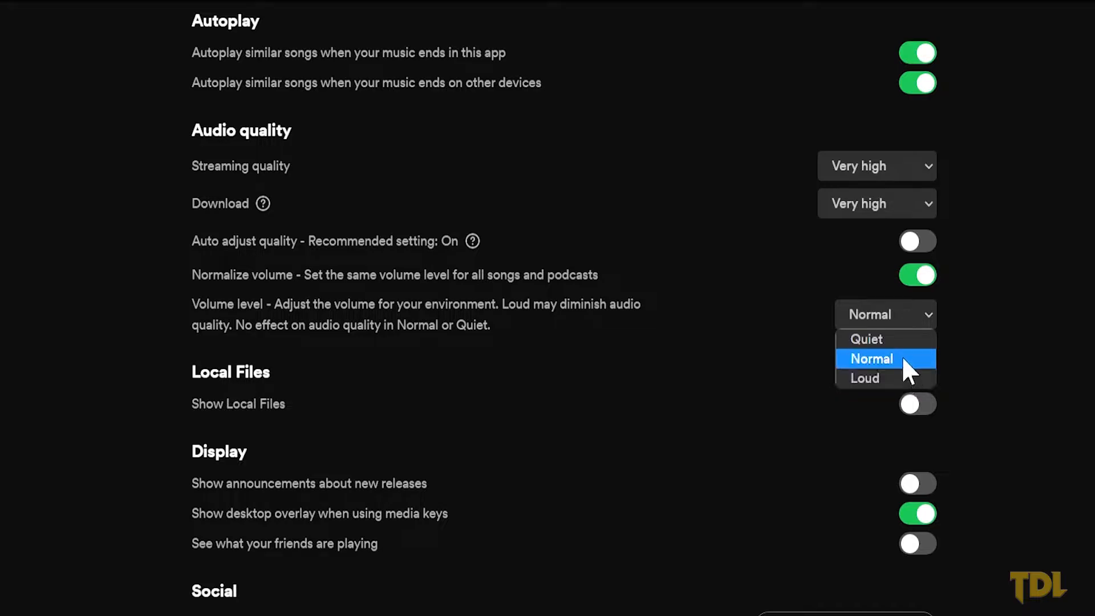
click(871, 358)
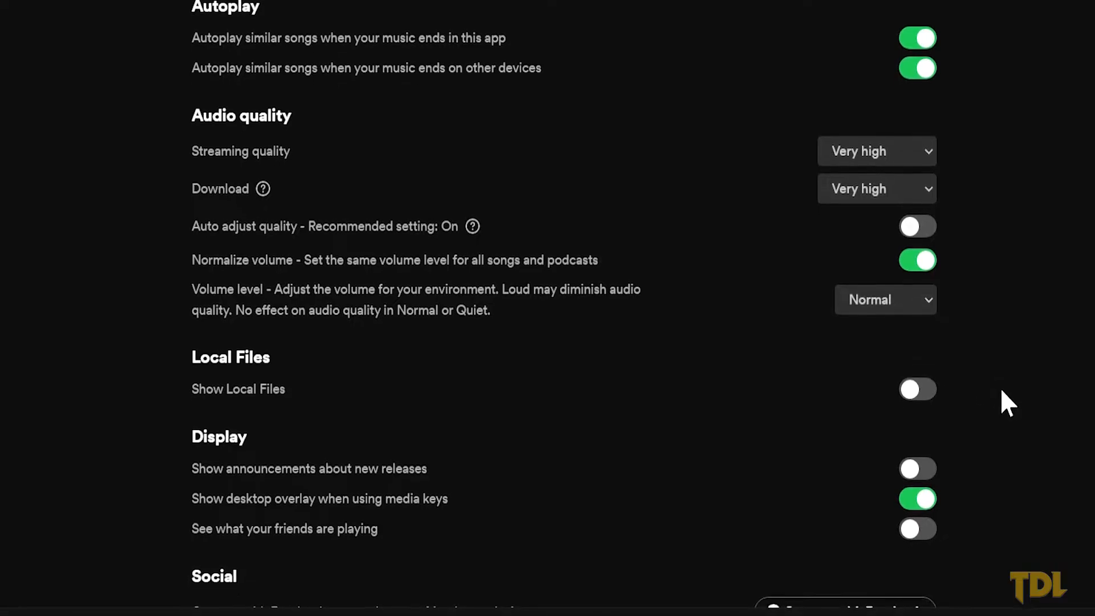
Step: Boost the 60Hz equalizer band and reshape the mid and high bands
scroll(down, 3)
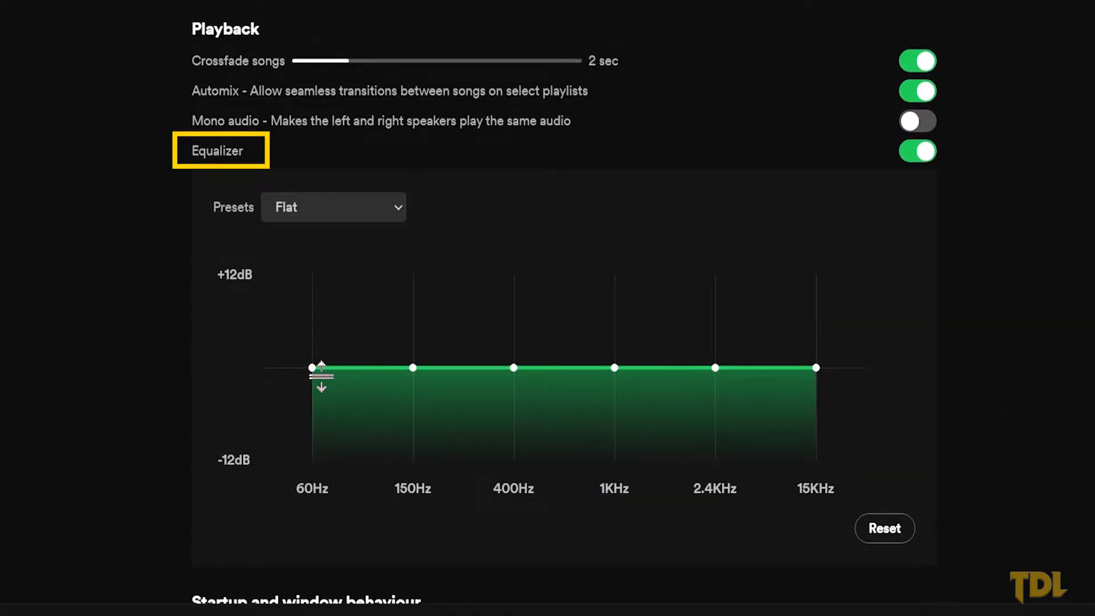
drag(312, 368, 312, 307)
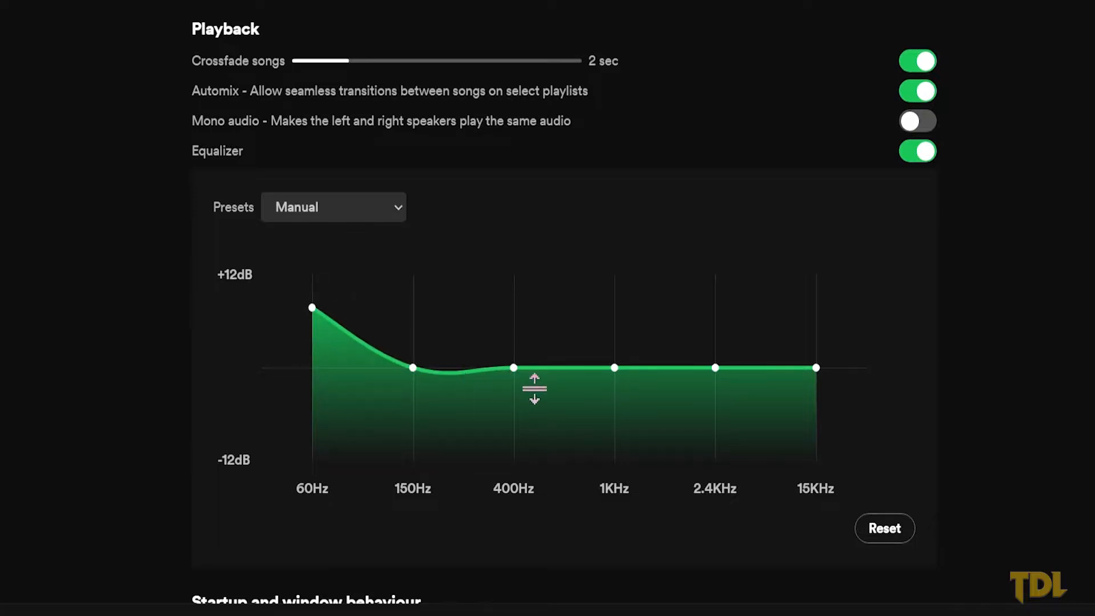
drag(512, 367, 614, 314)
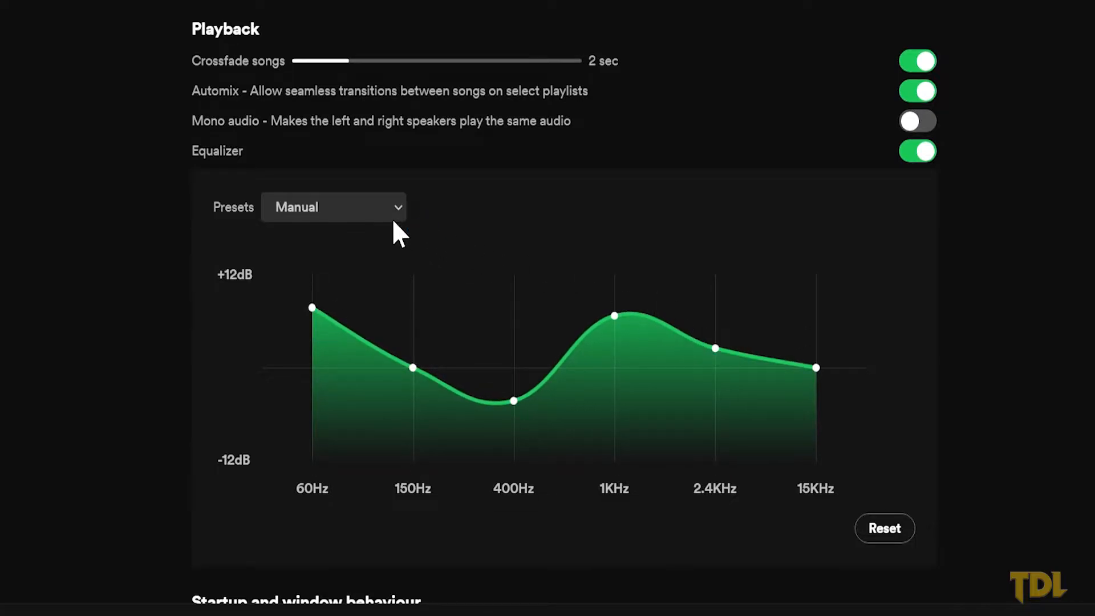
Step: Try the Bass booster, Vocal booster and HipHop equalizer presets
click(334, 207)
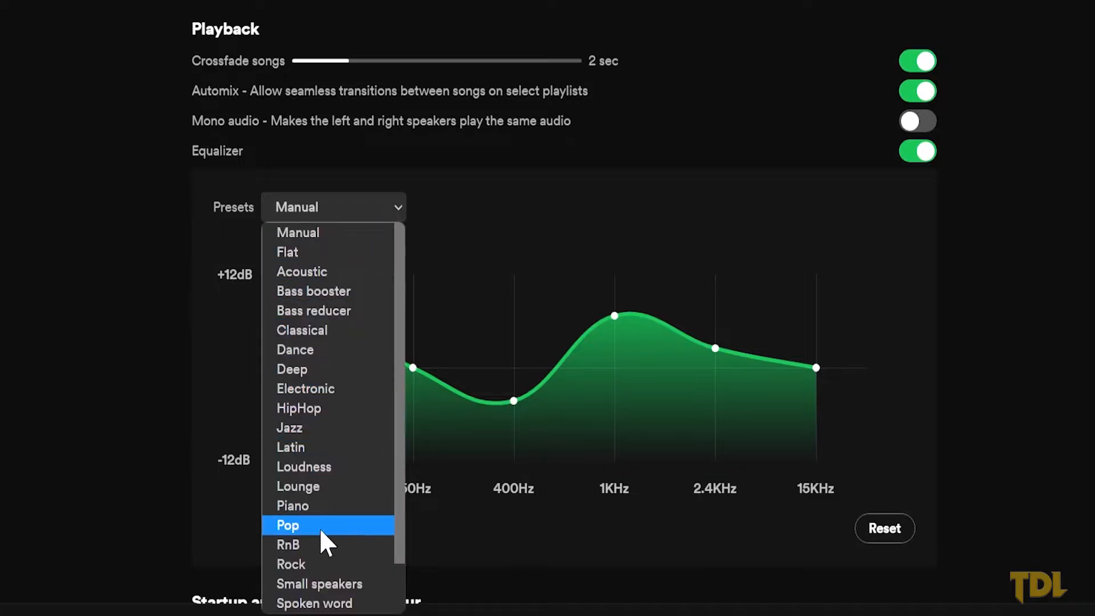
mouse_move(353, 590)
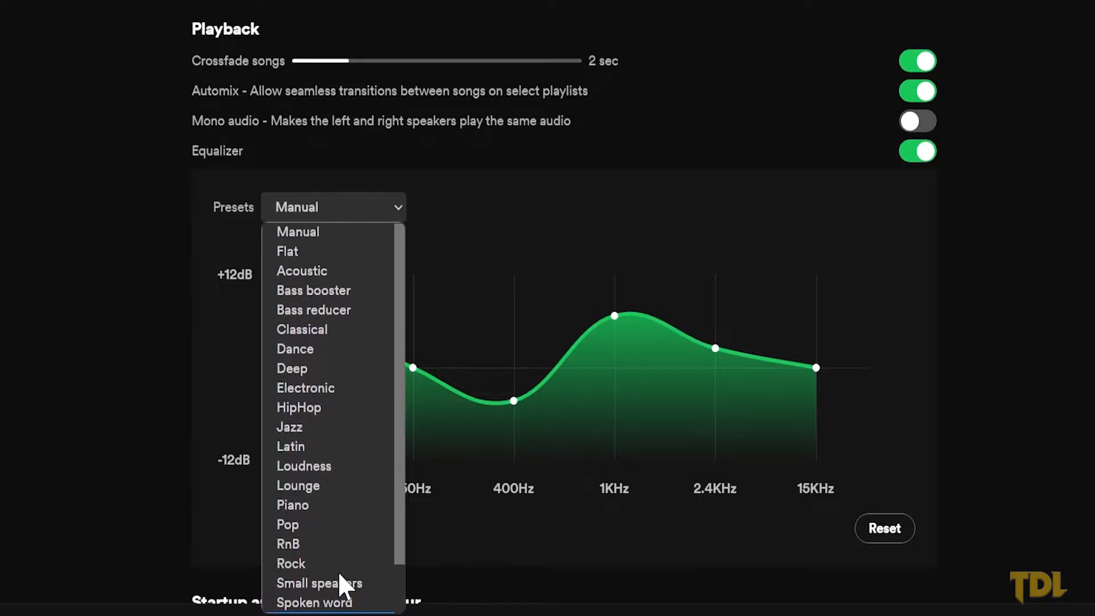
mouse_move(358, 315)
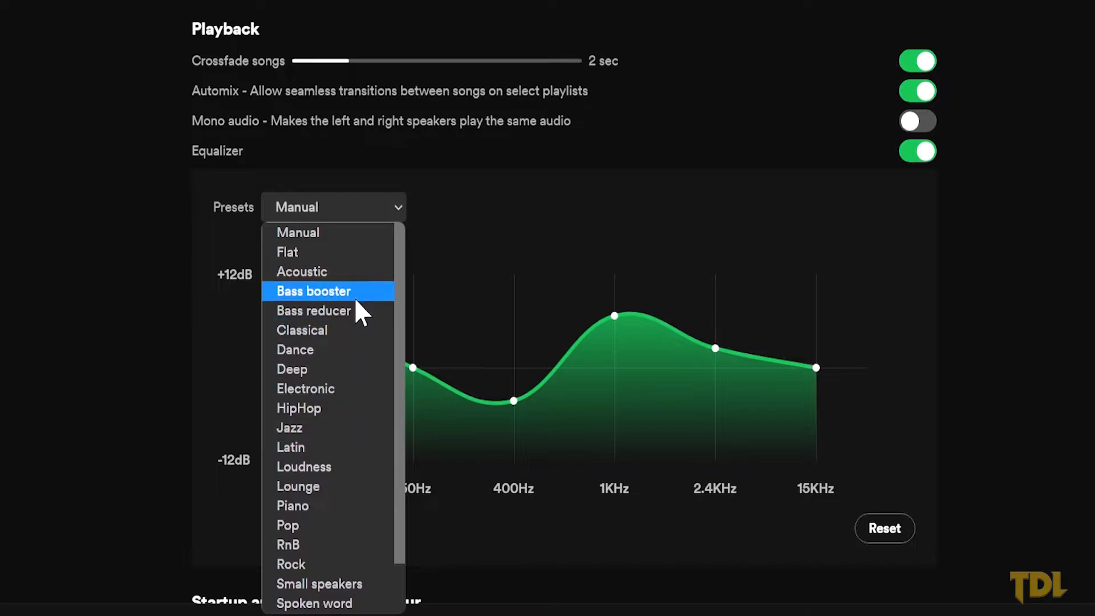
click(312, 291)
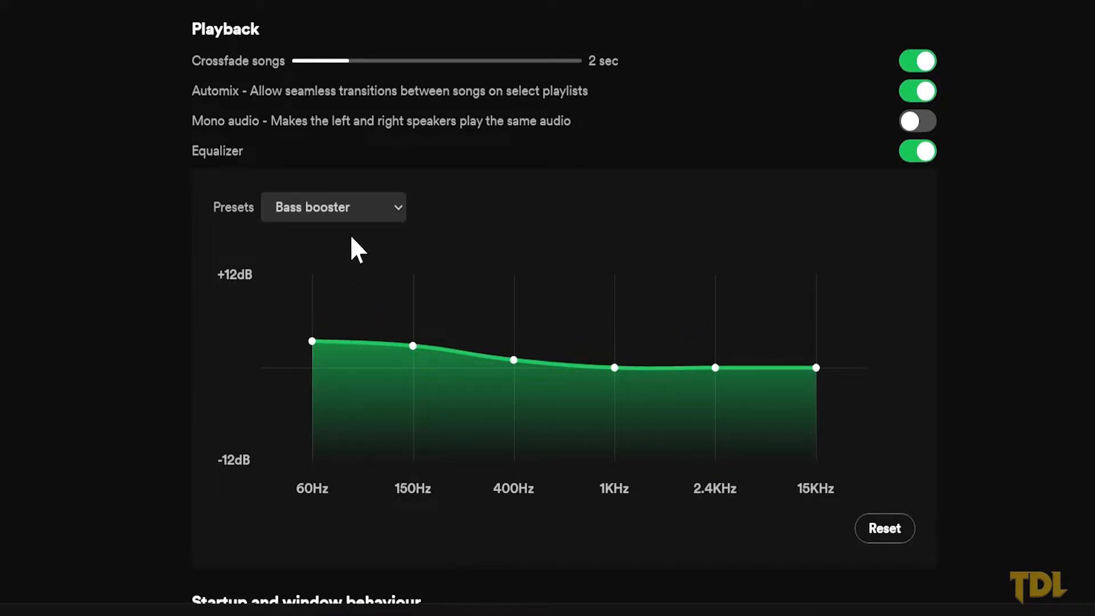
click(333, 207)
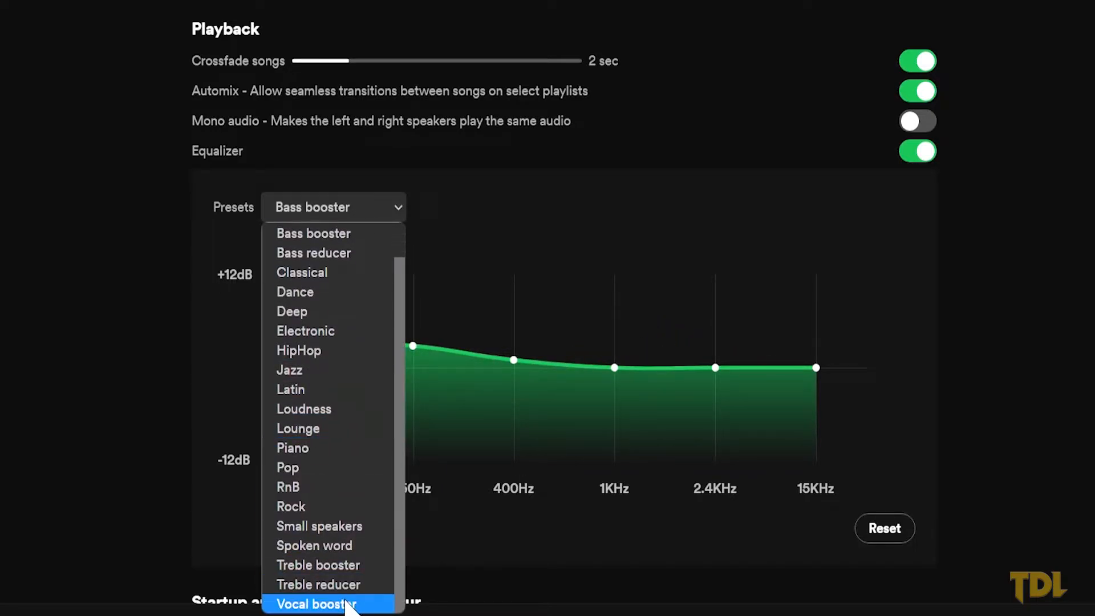
click(318, 602)
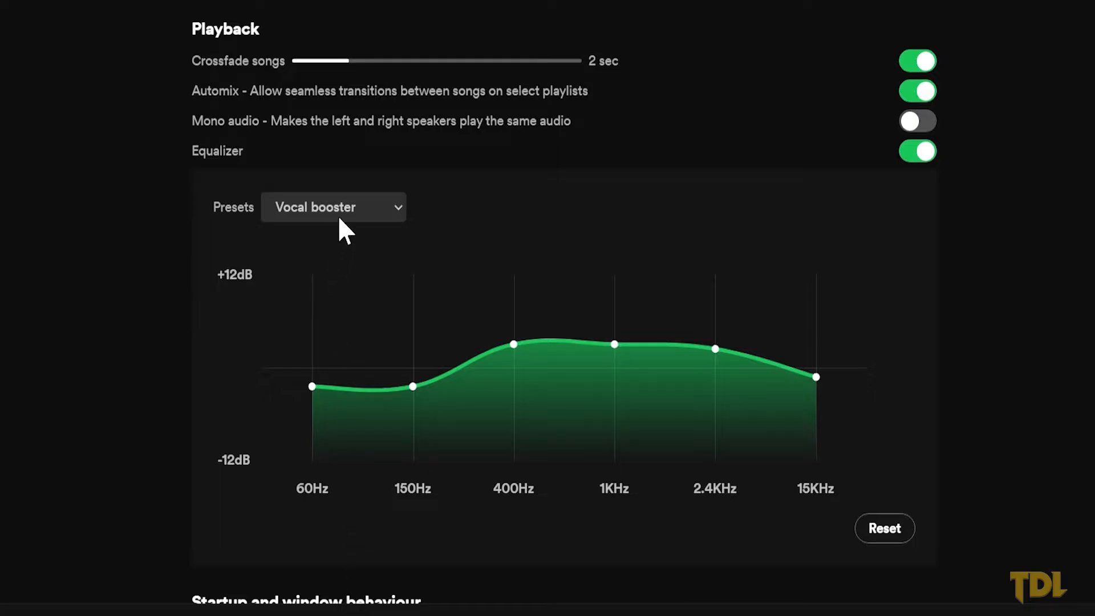
click(333, 207)
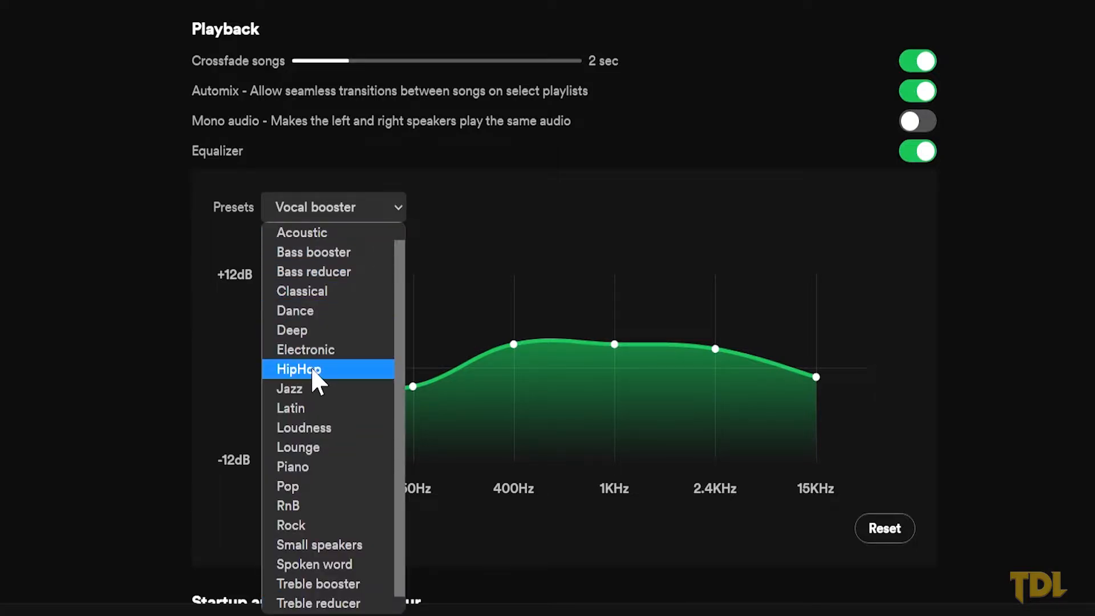
click(299, 369)
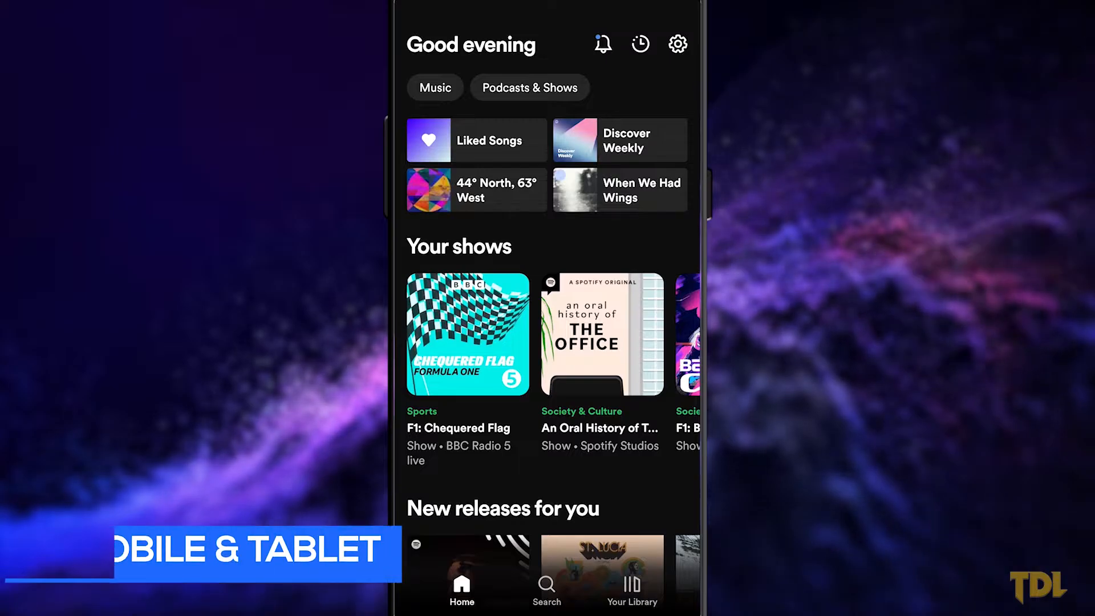
Step: Open the mobile app's settings and scroll down to the Volume level option
click(677, 43)
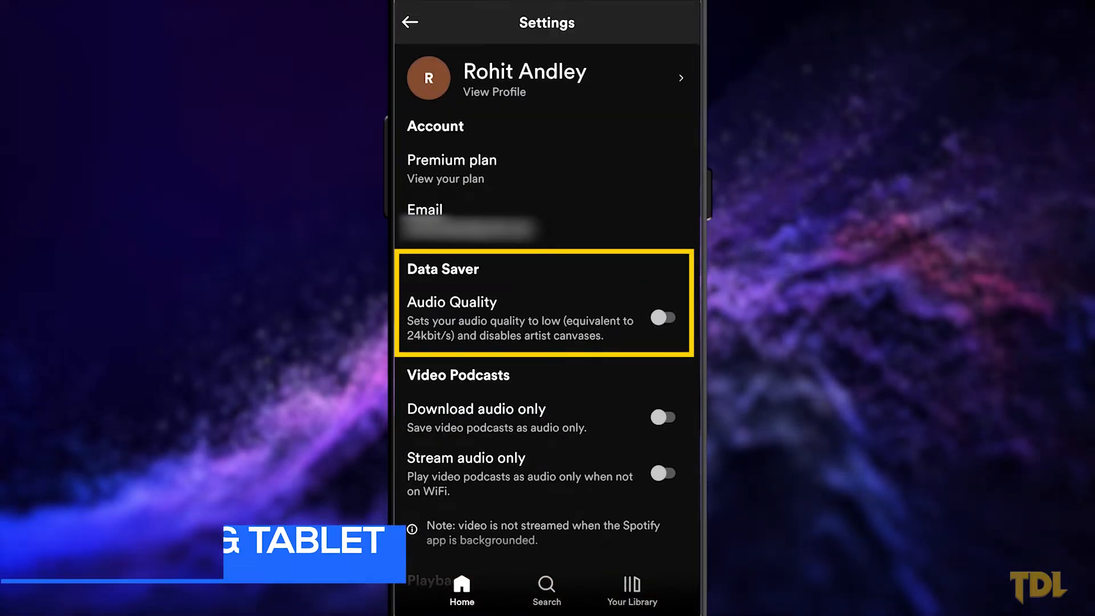
scroll(down, 3)
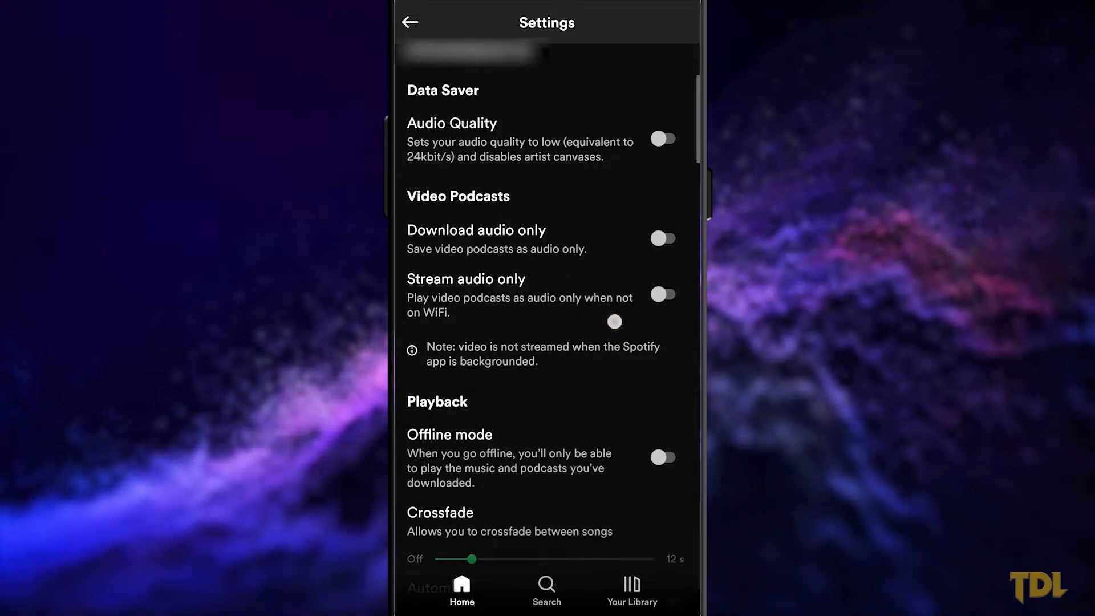
scroll(down, 3)
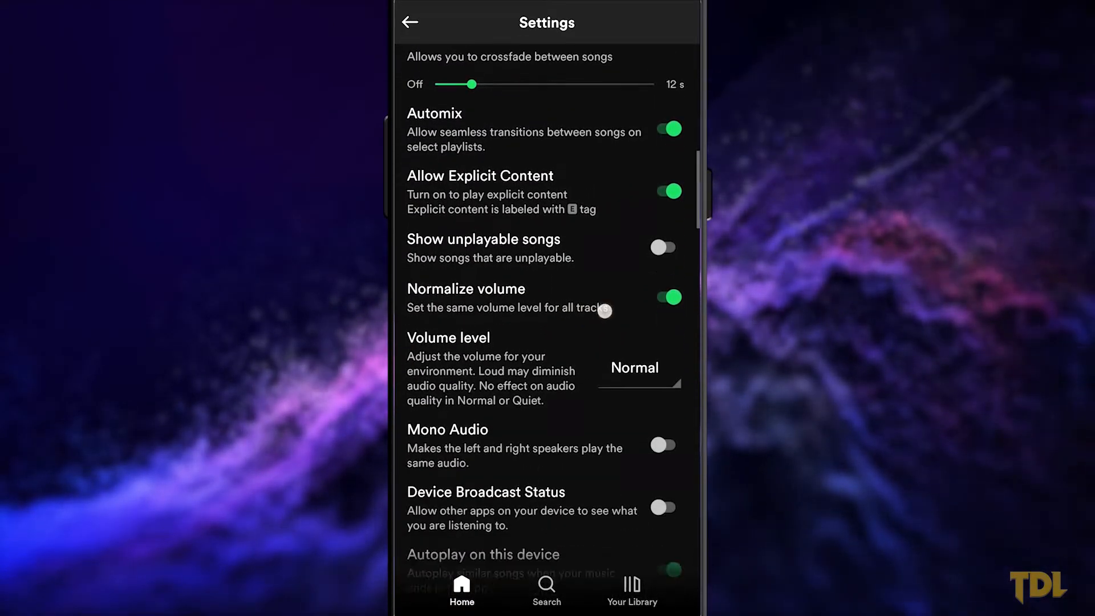
scroll(down, 3)
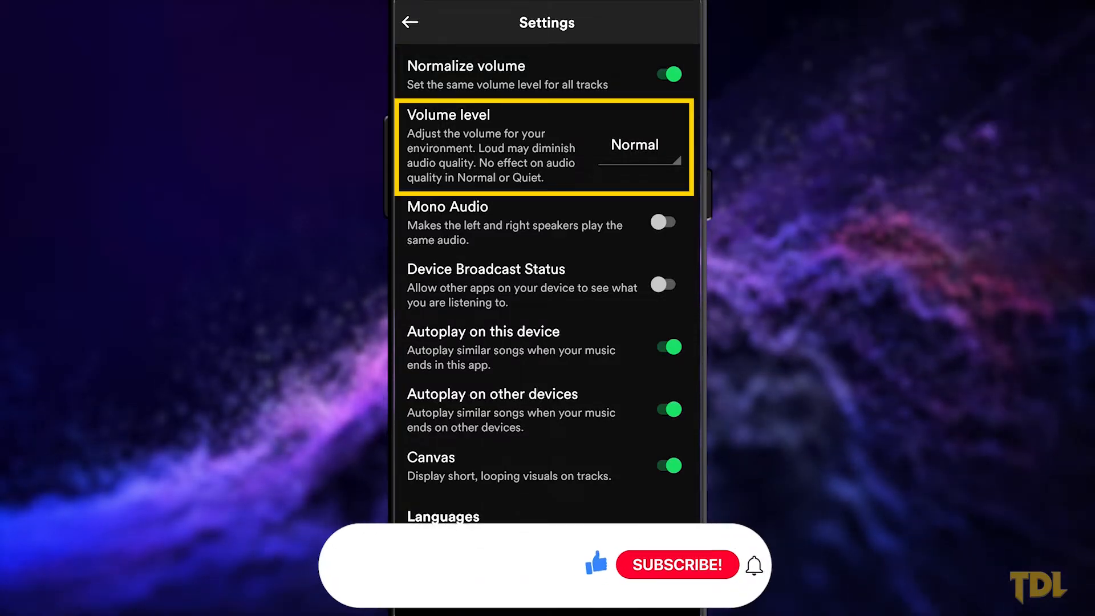
scroll(down, 3)
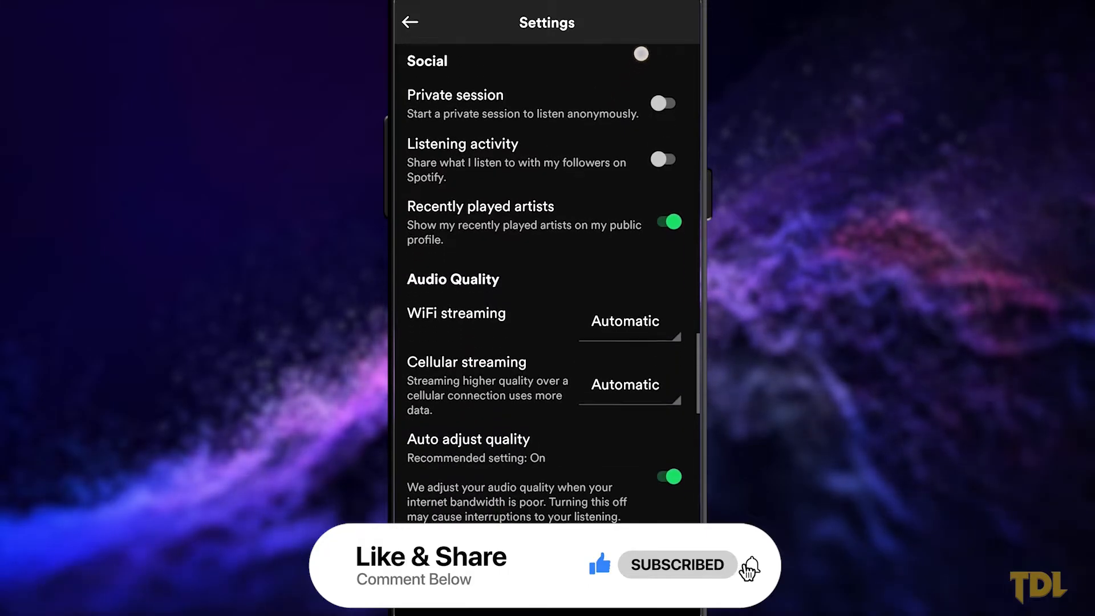
Step: Set cellular and download quality to Very high, disable auto adjust, and tap Equalizer
scroll(down, 3)
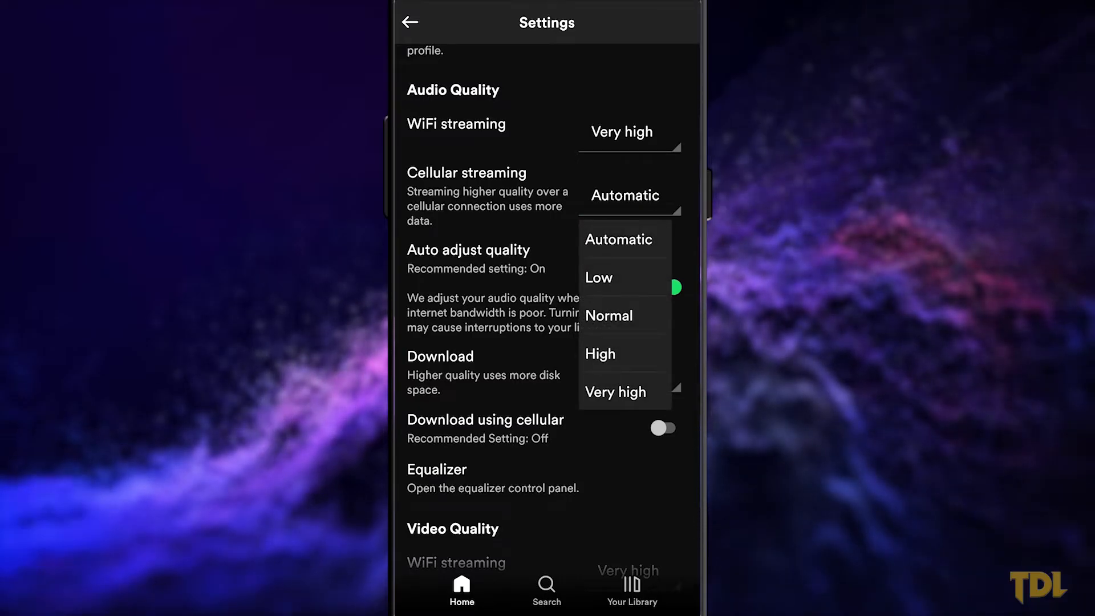
click(616, 392)
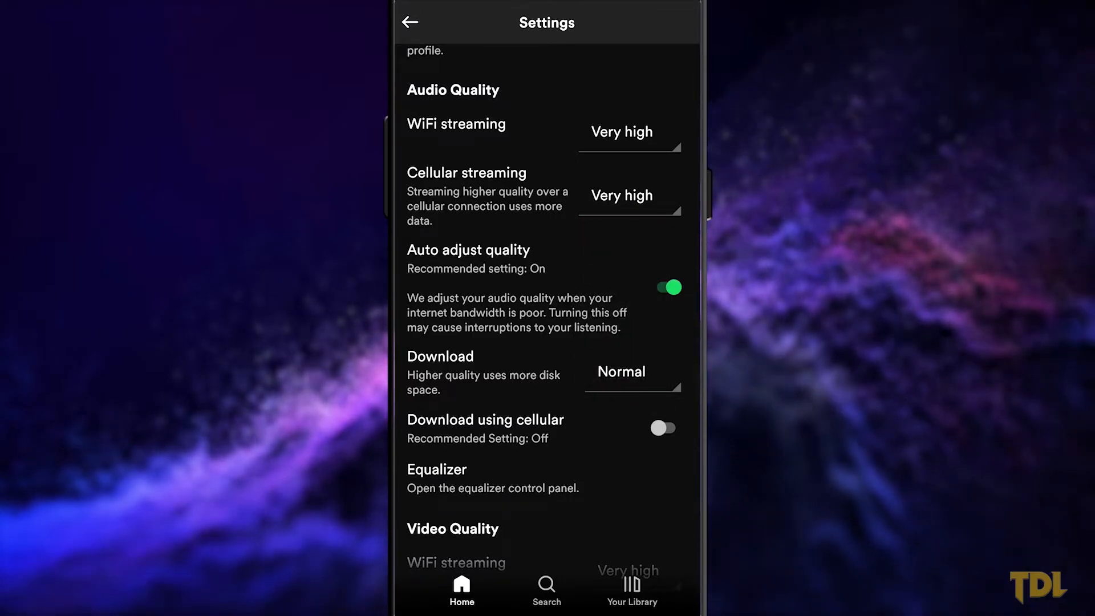
click(665, 287)
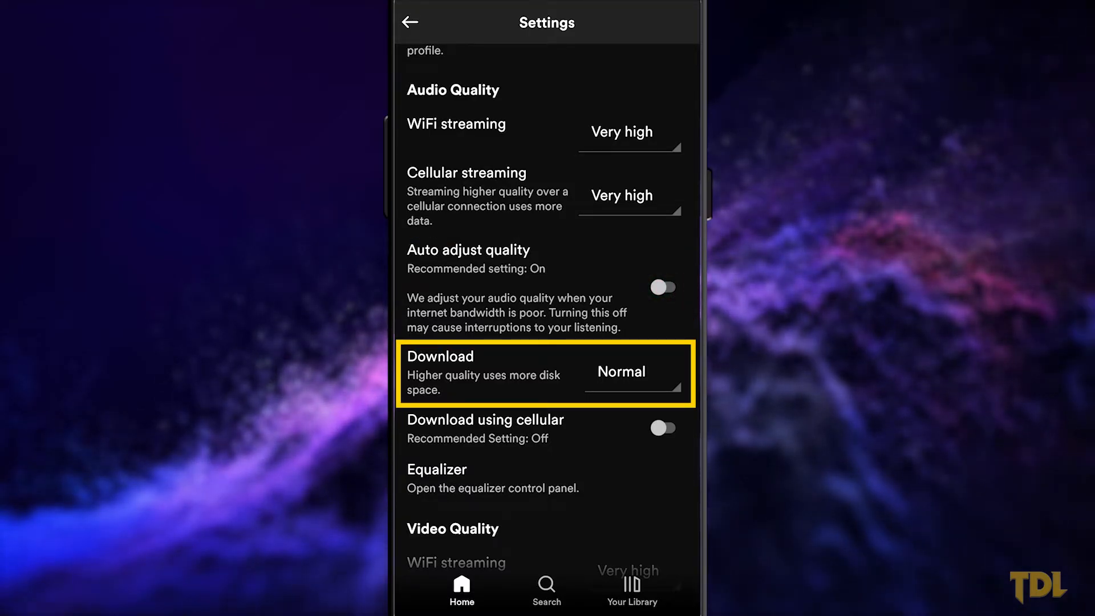
click(628, 371)
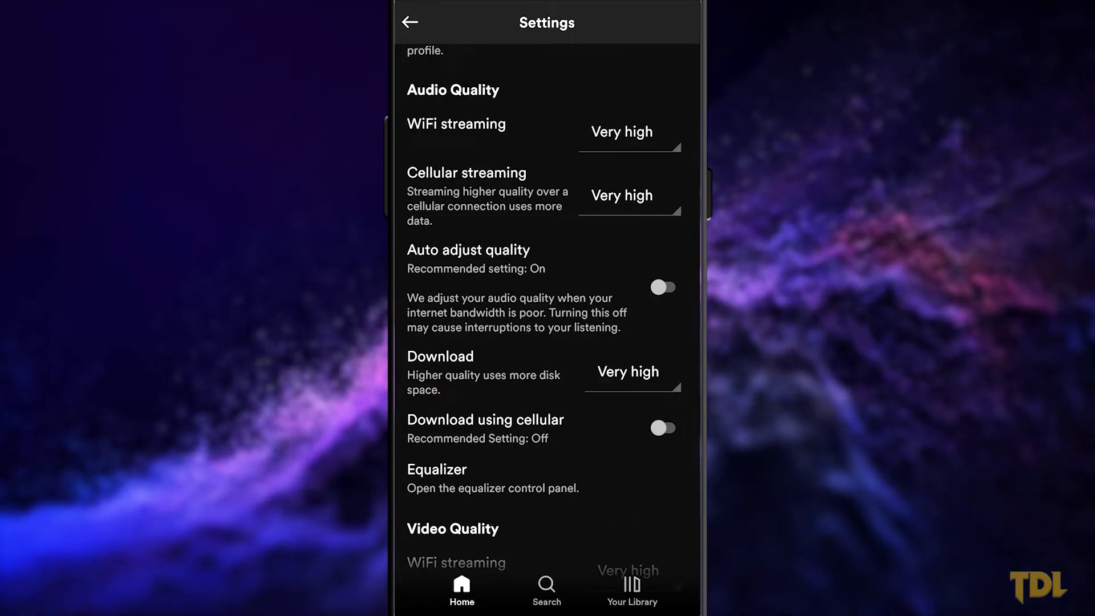
click(437, 470)
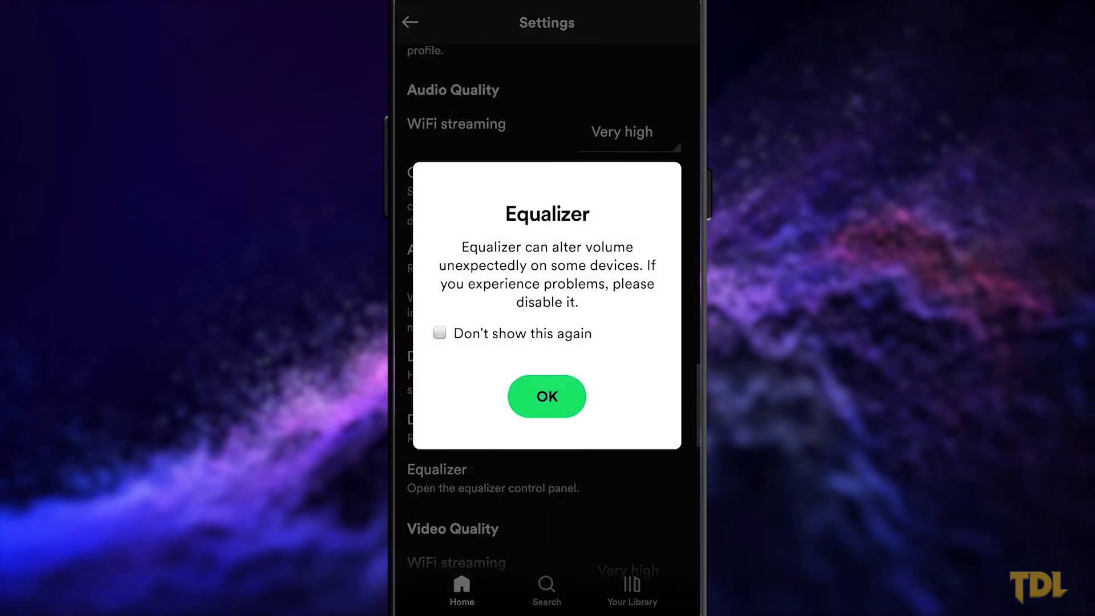
Step: Acknowledge the equalizer volume warning and open the phone's audio effect equalizer
click(547, 396)
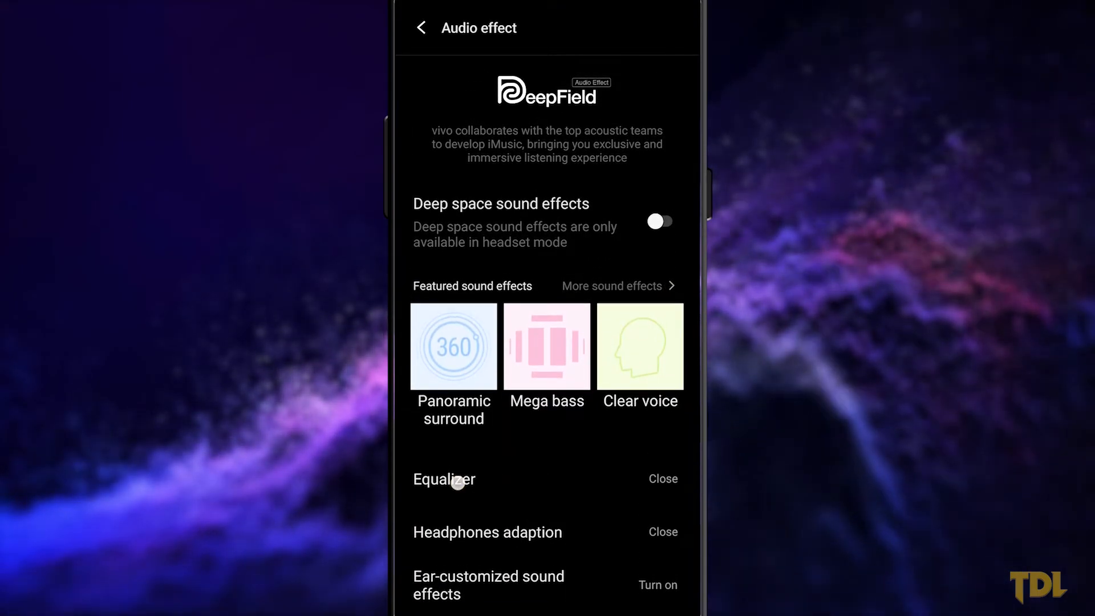
click(444, 480)
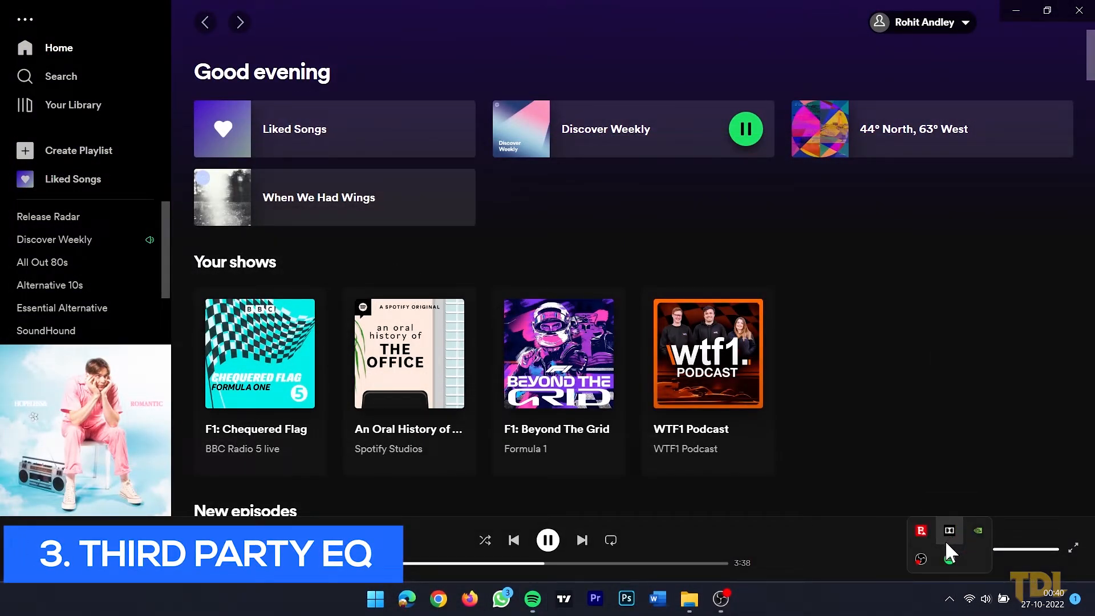
Step: Open the Dolby Audio panel from the system tray and select the Music profile
click(949, 531)
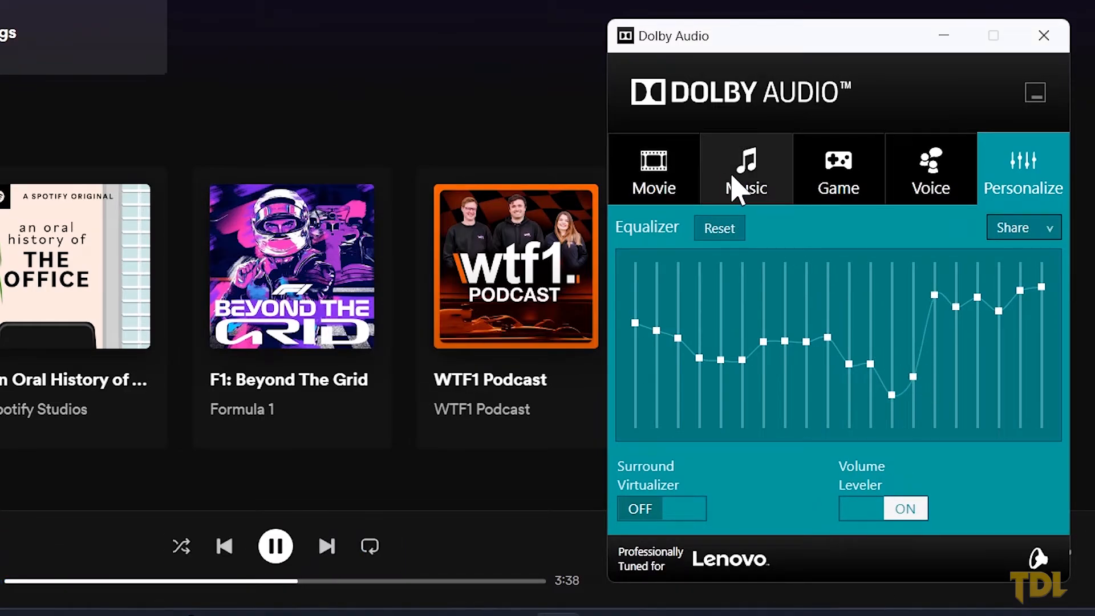
click(744, 168)
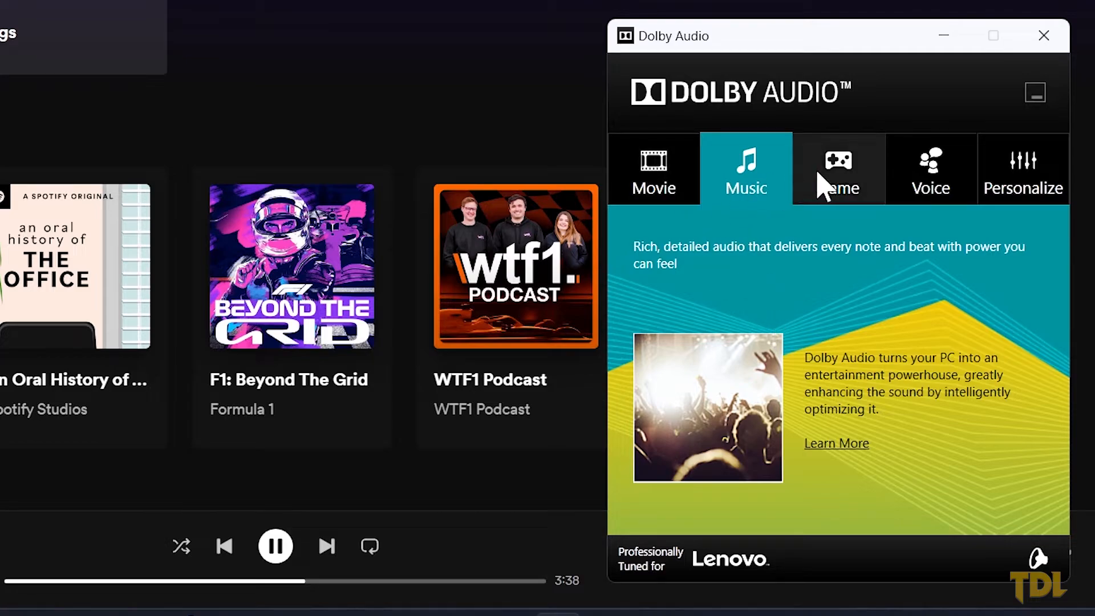
click(931, 168)
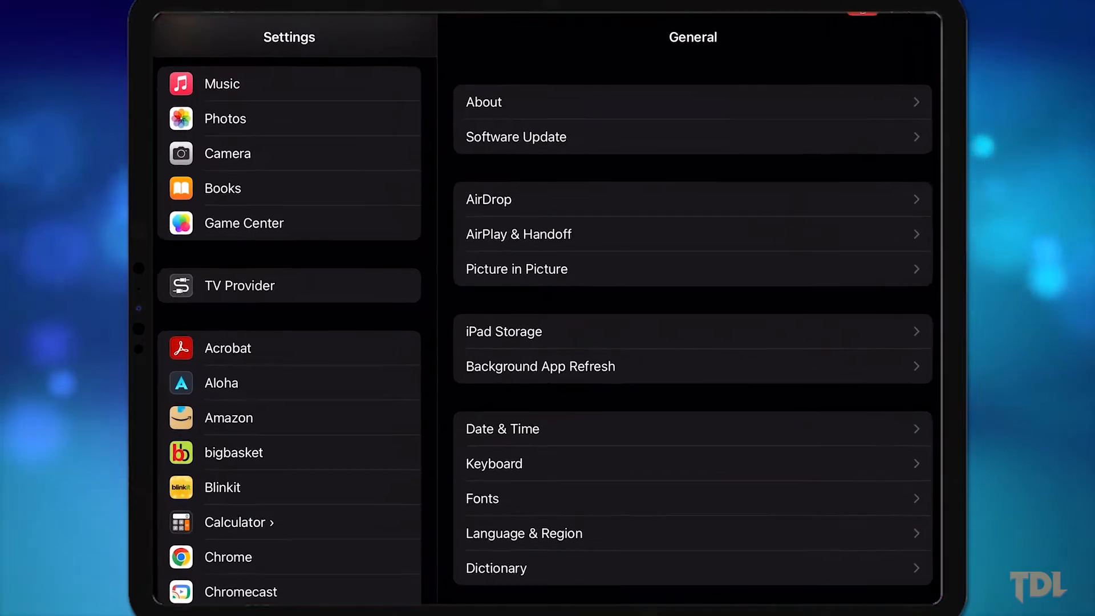
Step: Open Music in iPad Settings and view its EQ choices, currently Hip-Hop
click(222, 84)
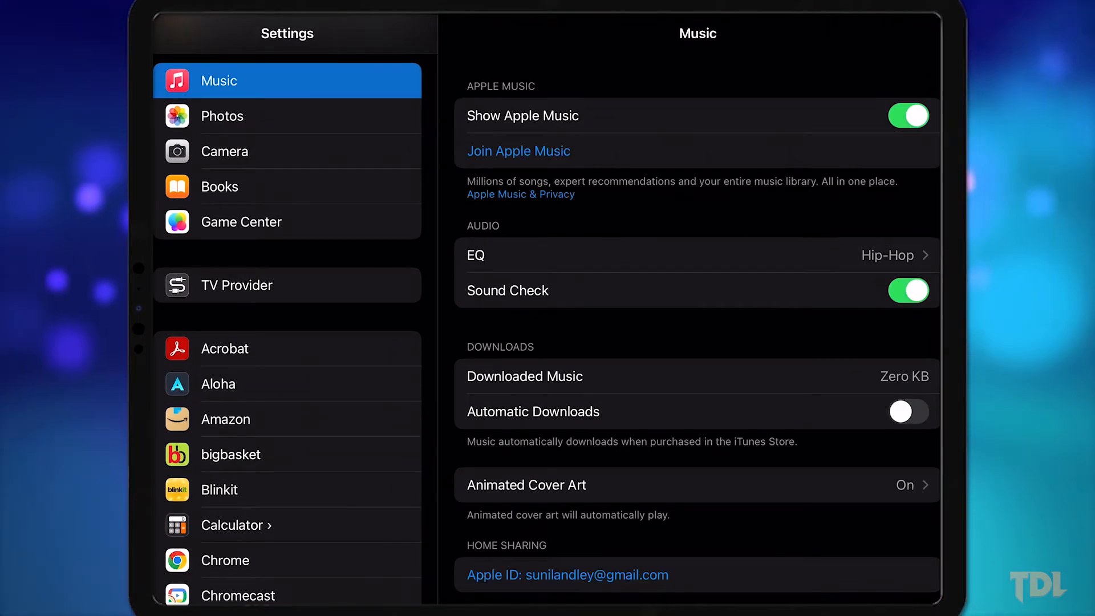
click(695, 256)
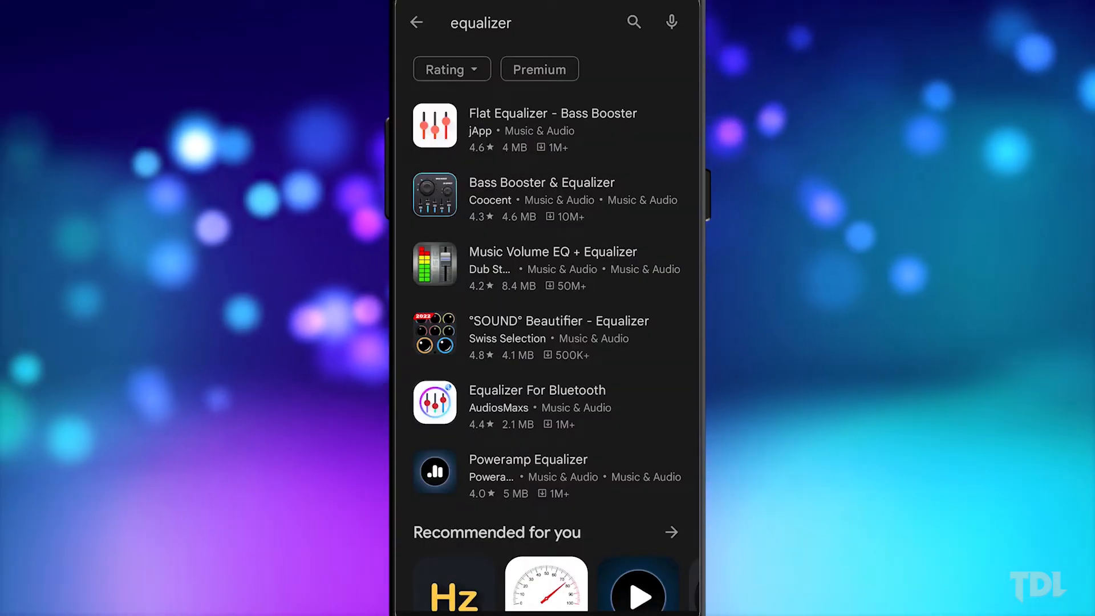
Step: Scroll the Play Store equalizer results down to apps like Wavelet and SpotiQ Ten
scroll(down, 3)
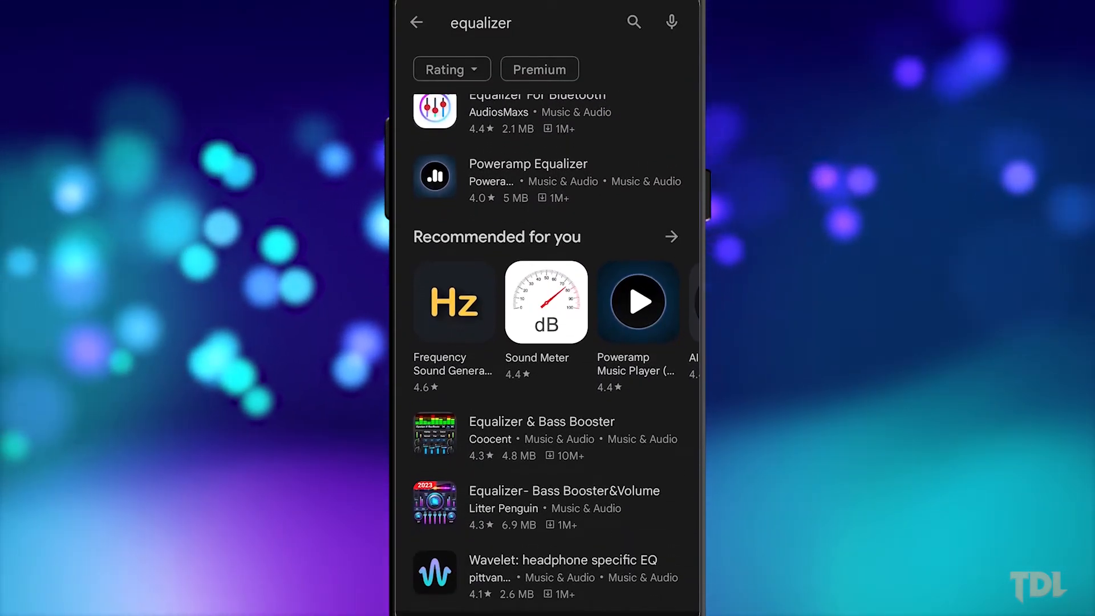
scroll(down, 3)
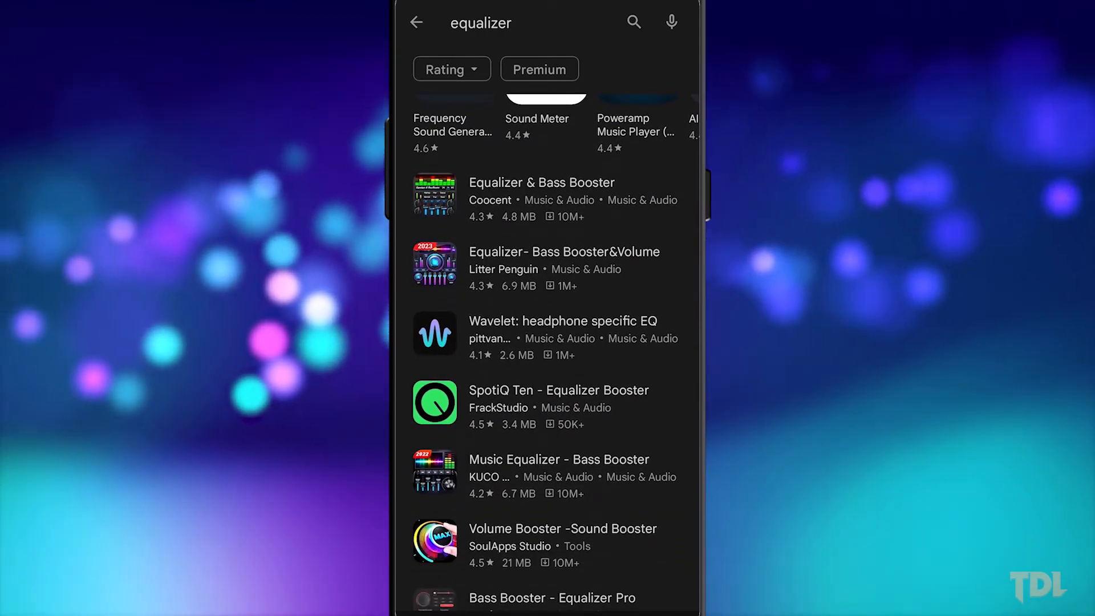